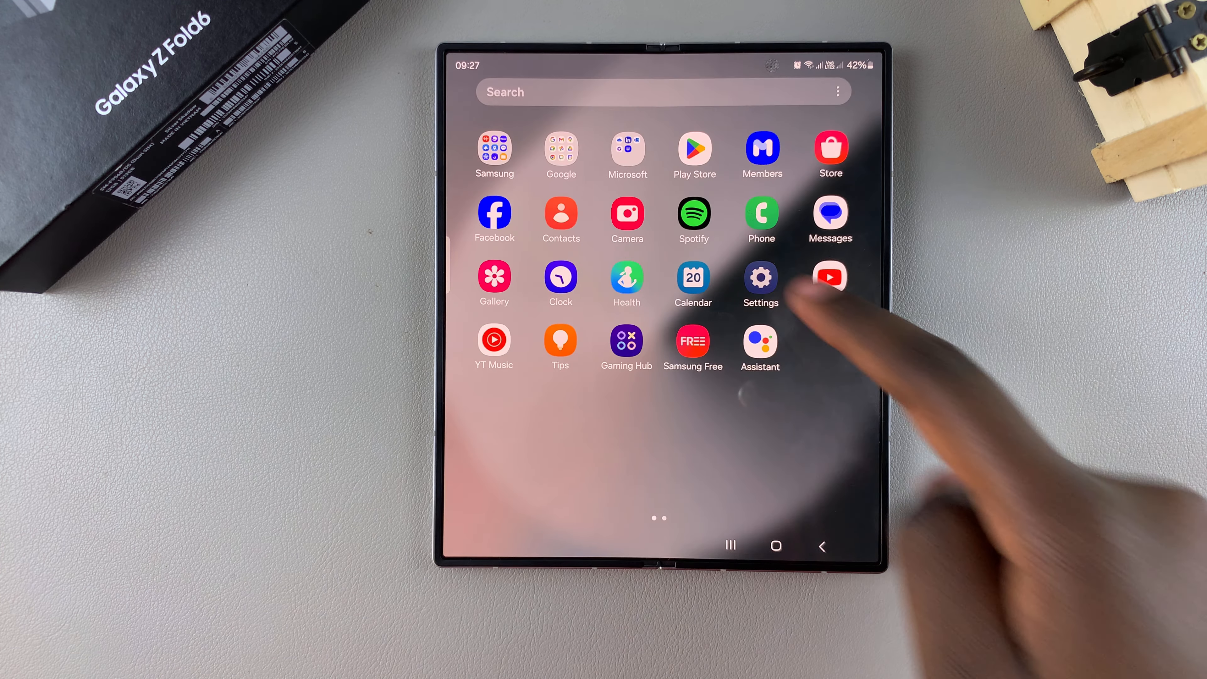
# - Launch the Settings app from the home screen
pyautogui.click(760, 279)
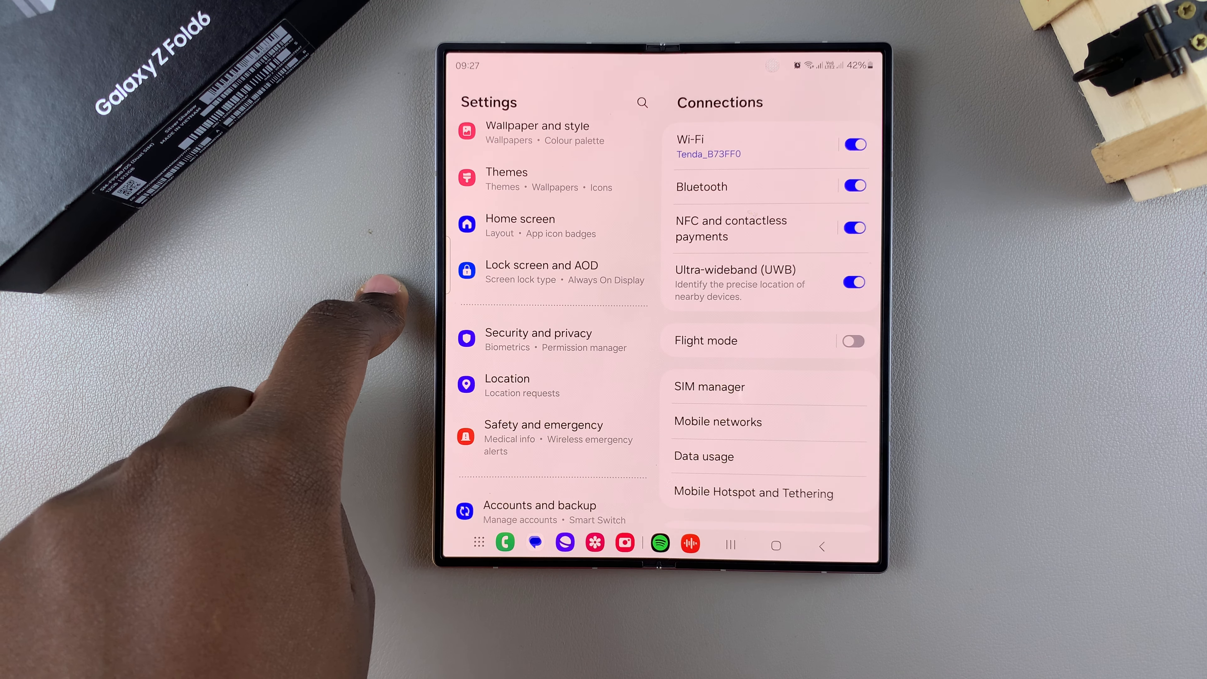
# - Go to the Lock screen and AOD settings page
pyautogui.click(541, 272)
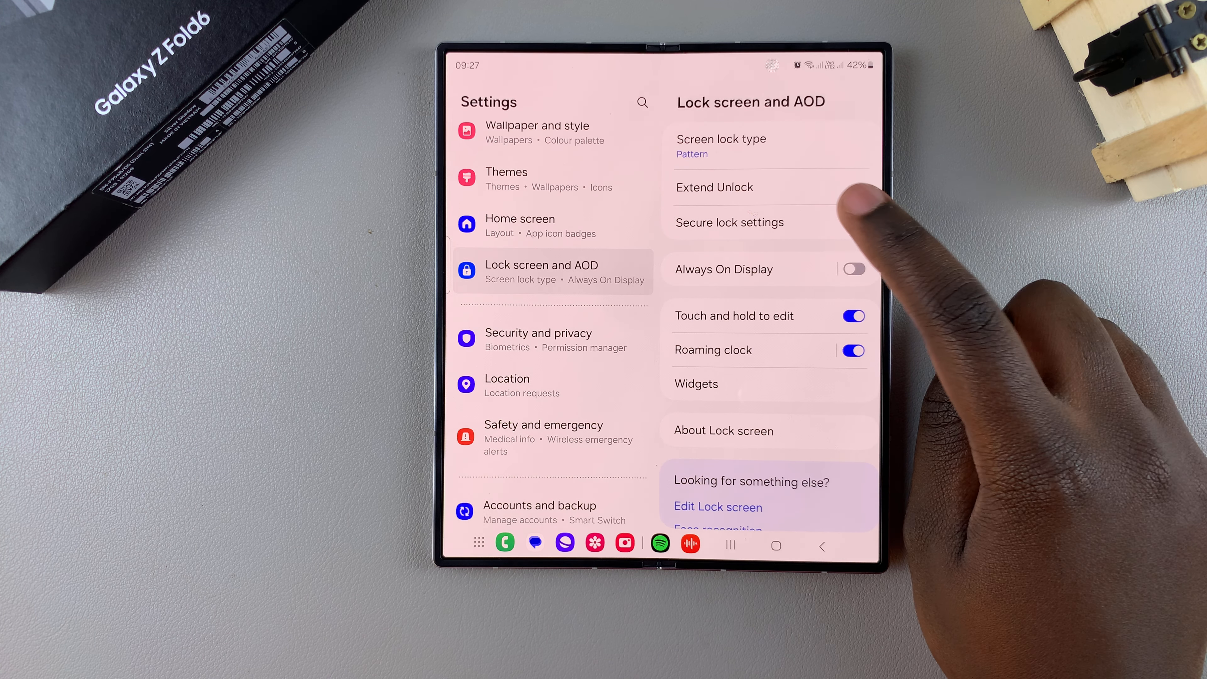
# - Enter Secure lock settings, confirming with the current unlock pattern
pyautogui.click(729, 223)
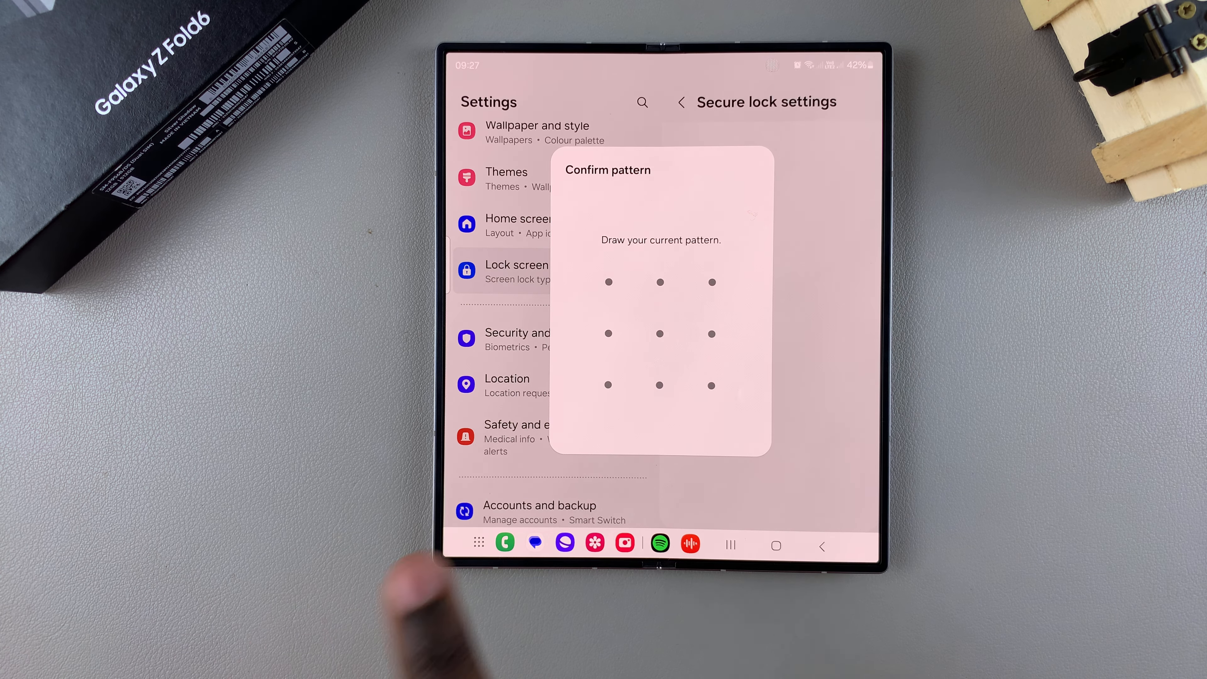
pyautogui.moveTo(607, 384); pyautogui.dragTo(658, 385)
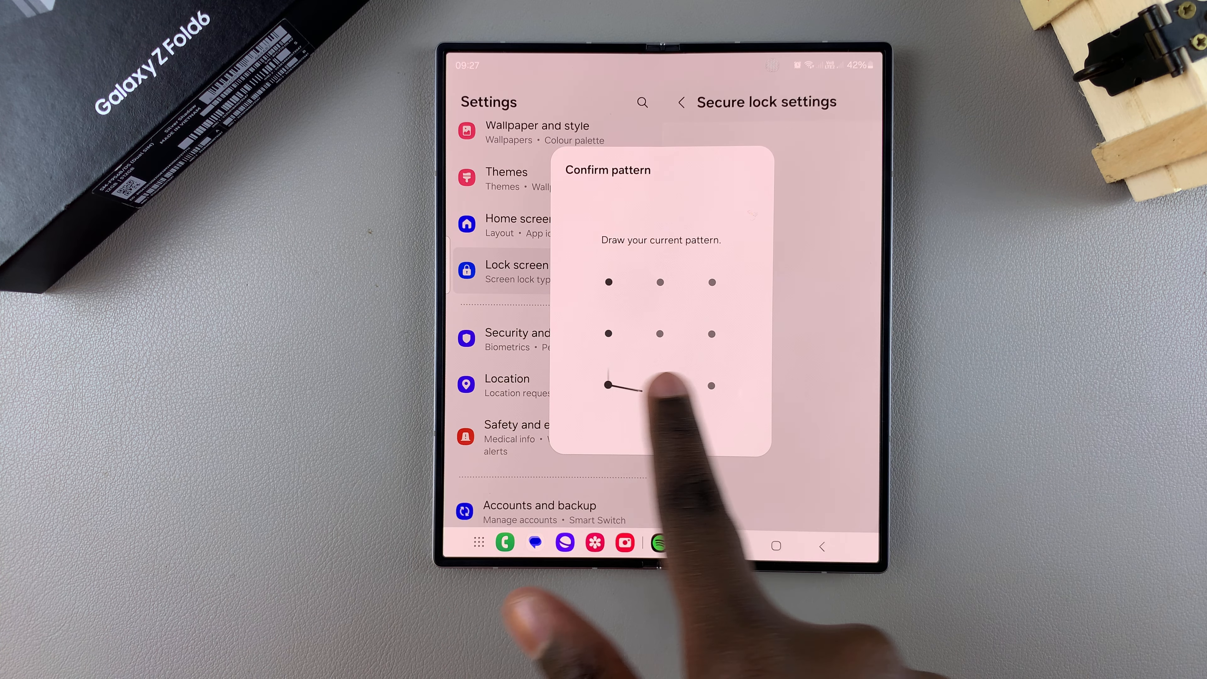
pyautogui.moveTo(607, 282); pyautogui.dragTo(657, 385)
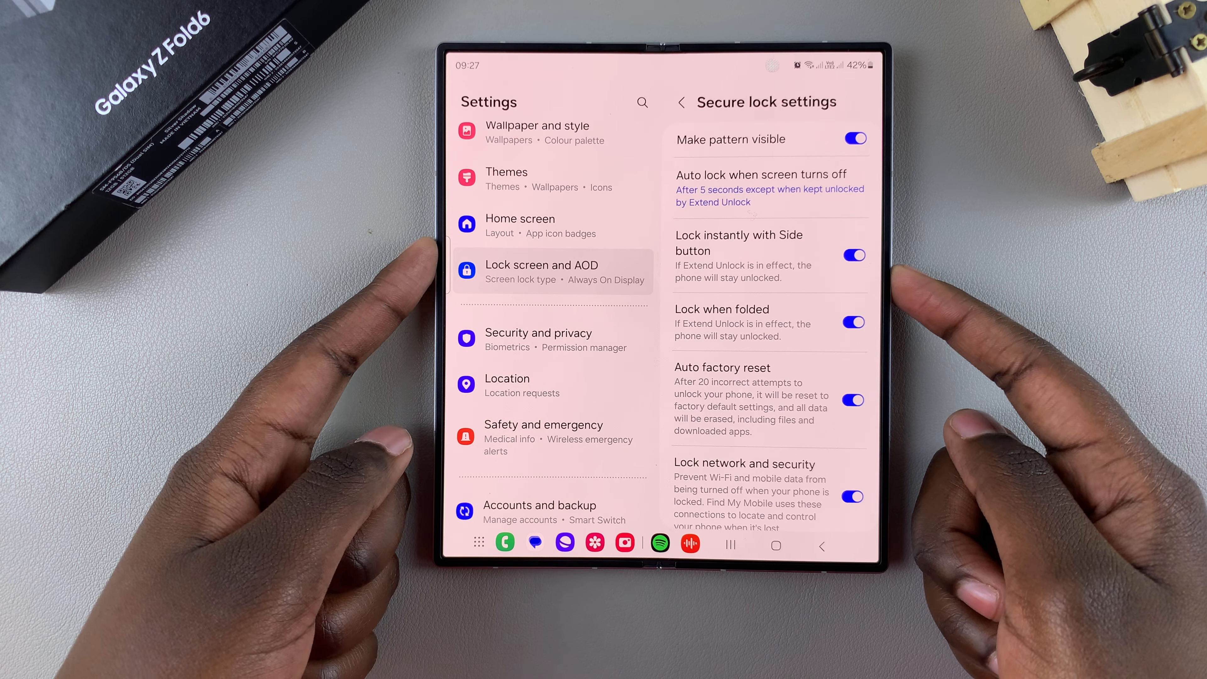
# - Switch off 'Lock instantly with Side button', leaving the other lock toggles on
pyautogui.press('power')
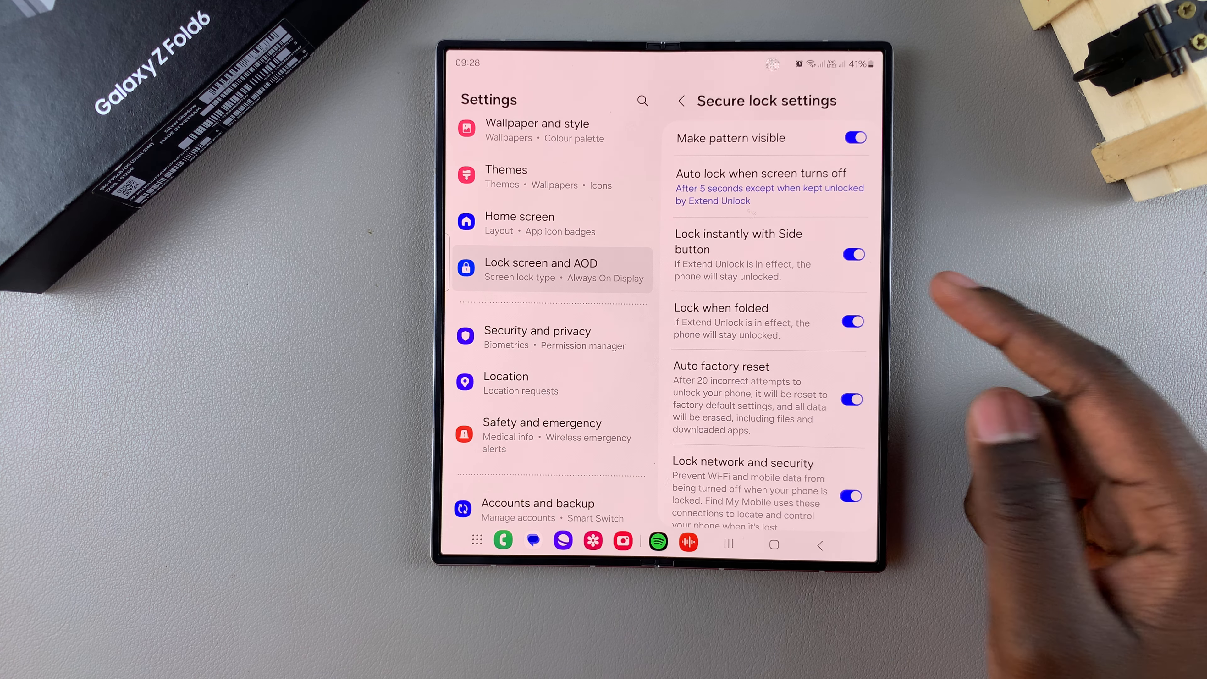
pyautogui.click(852, 254)
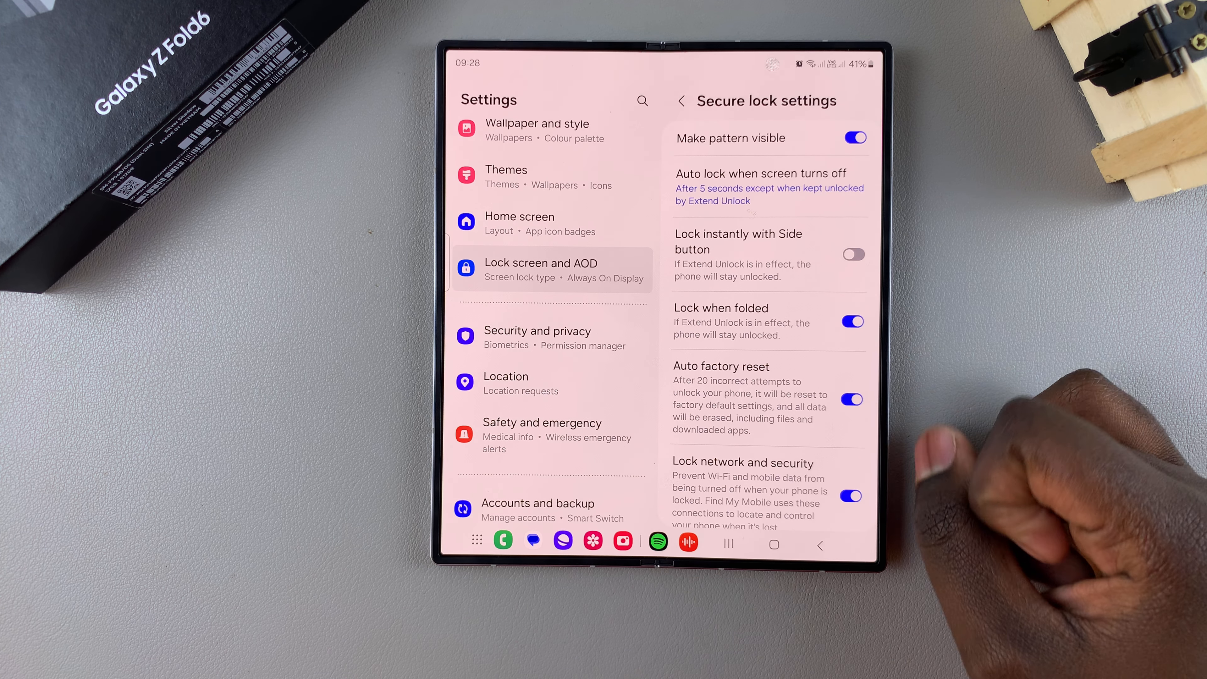